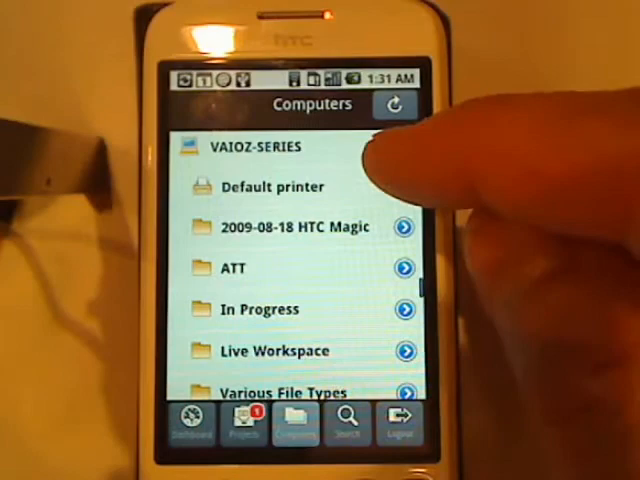
# - Scroll the Computers list to the Various File Types folder under VAIOZ-SERIES
pyautogui.scroll(-3)
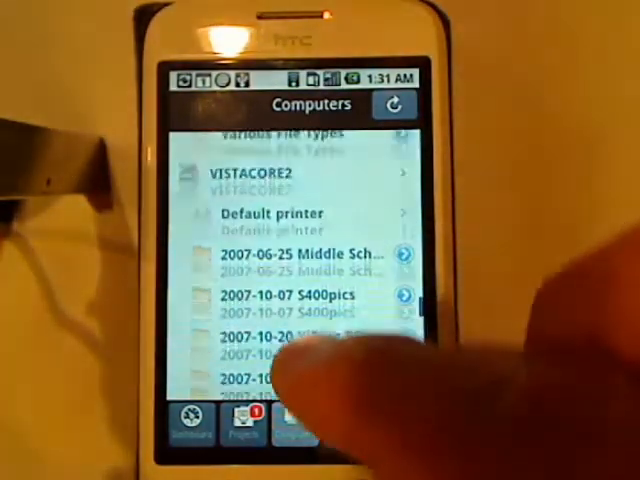
pyautogui.scroll(3)
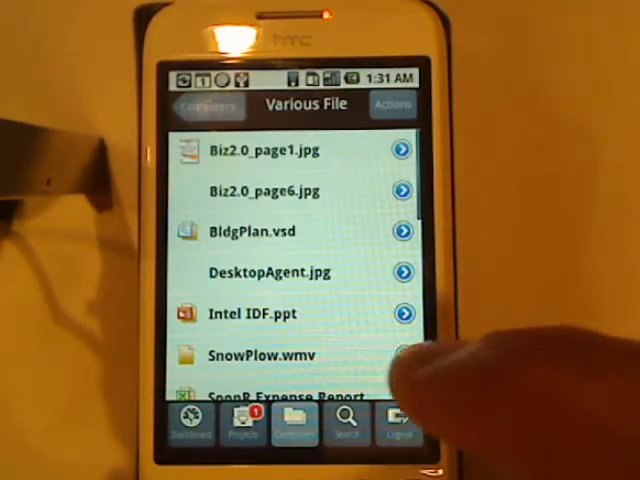
# - Scroll down the folder listing to open Soonr overview Winter 09.pptx
pyautogui.scroll(-3)
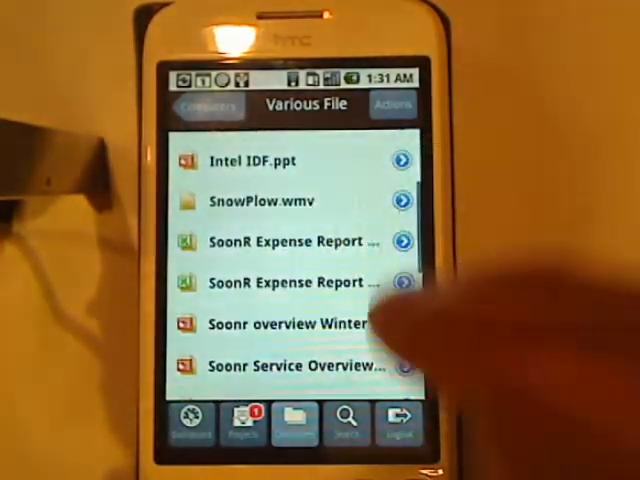
pyautogui.scroll(-3)
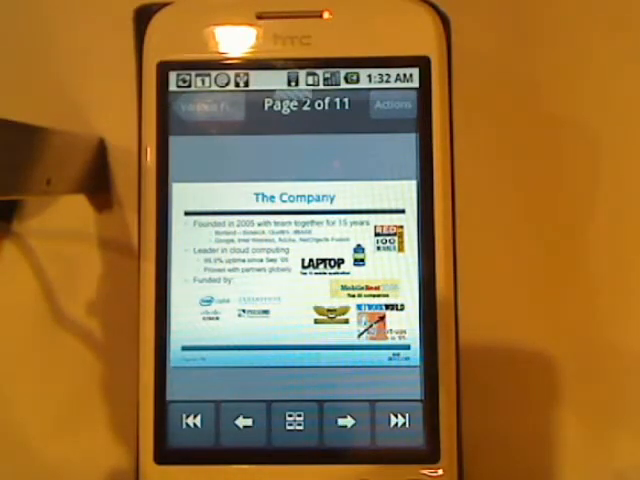
# - Advance past The Company slide to the next slide
pyautogui.click(293, 420)
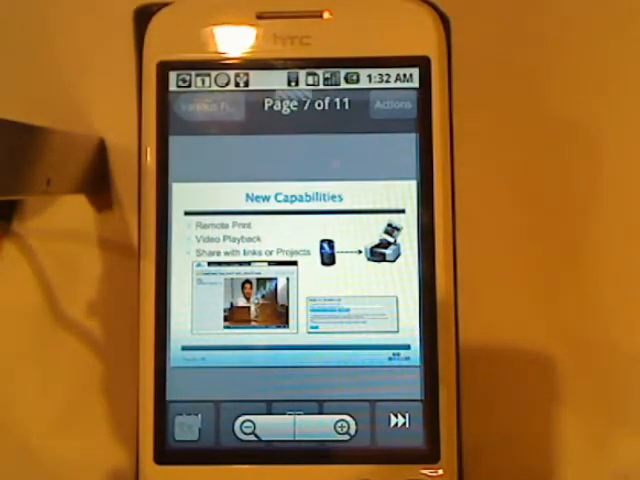
# - Open the Actions screen for Soonr overview Winter 09.pptx
pyautogui.click(393, 104)
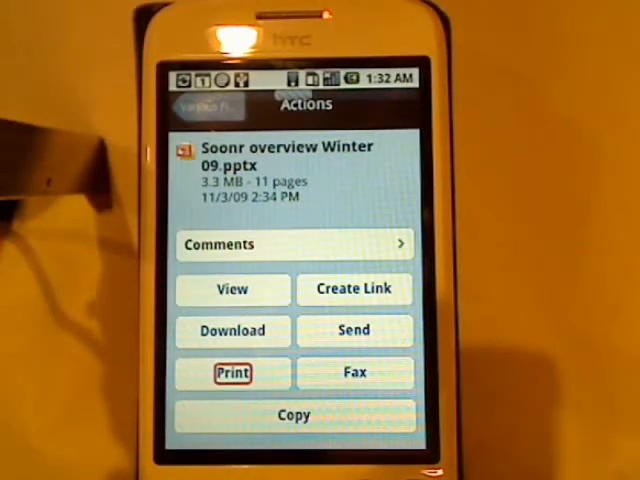
# - Choose Print from the presentation's Actions screen
pyautogui.click(232, 372)
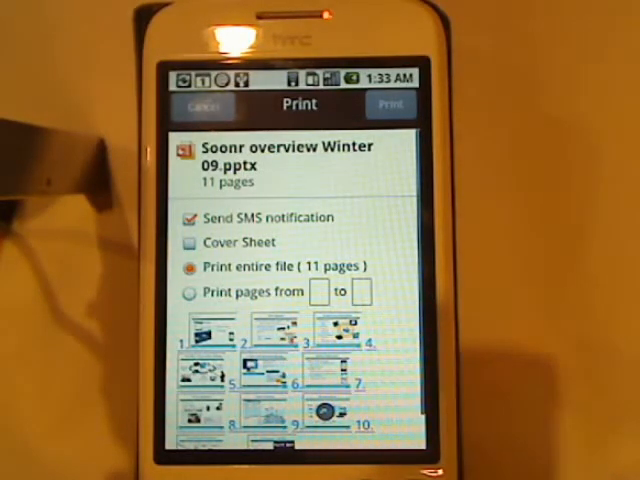
# - Print the entire 11-page presentation with SMS notification checked
pyautogui.click(189, 291)
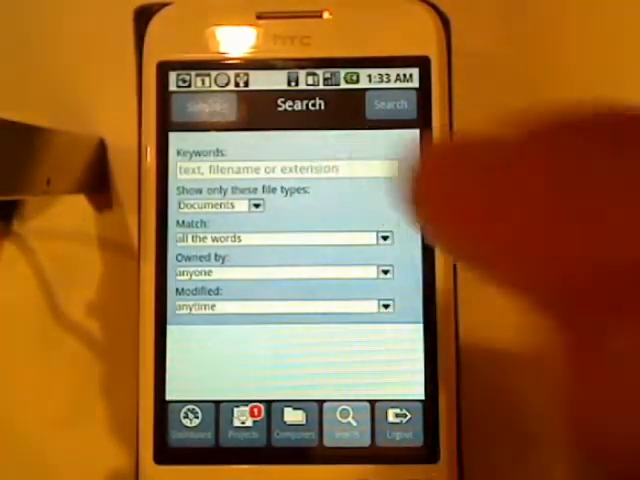
# - Run a document search for the keyword 'expense'
pyautogui.click(283, 169)
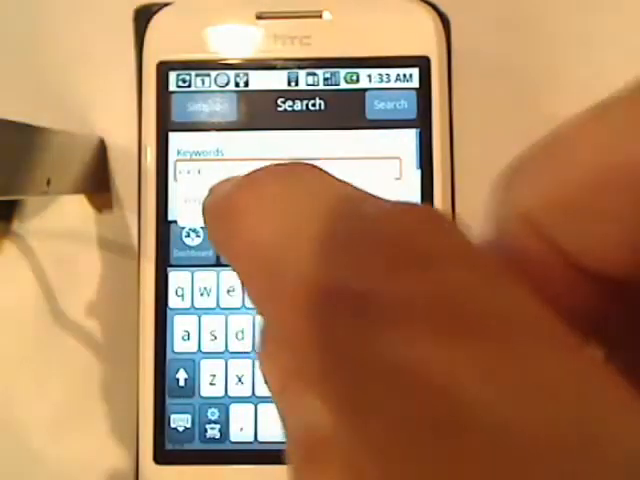
pyautogui.write('expense')
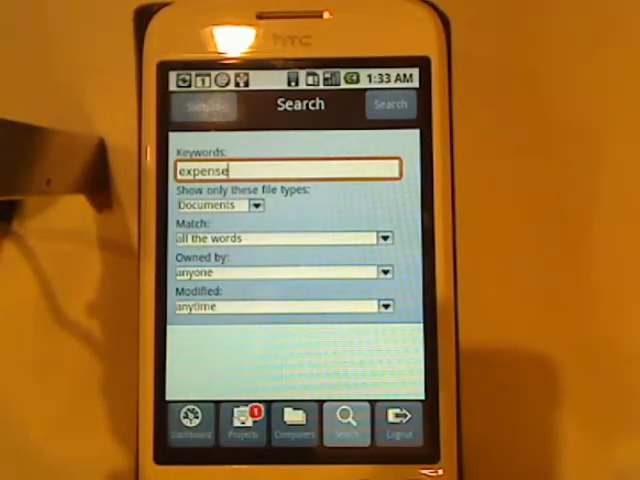
pyautogui.click(389, 104)
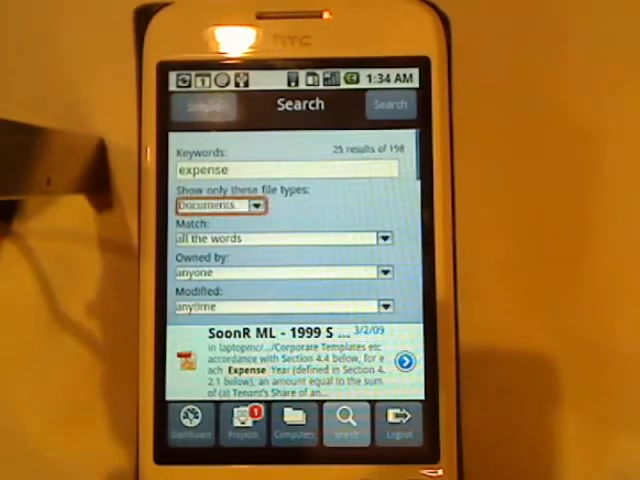
# - Restrict the 'expense' results to Spreadsheets and scroll through the Expense Report files
pyautogui.click(215, 205)
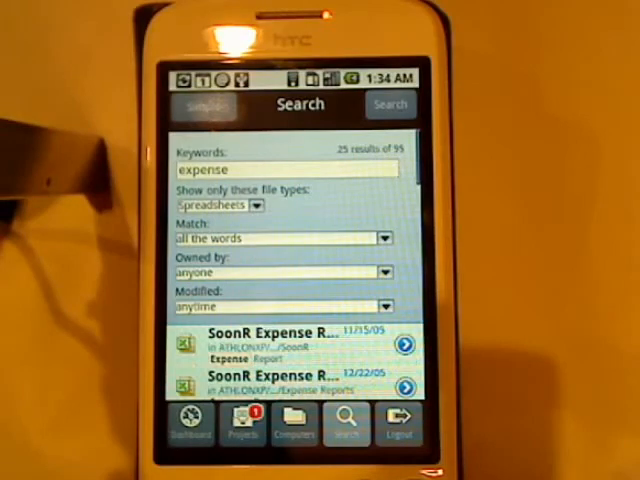
pyautogui.scroll(-3)
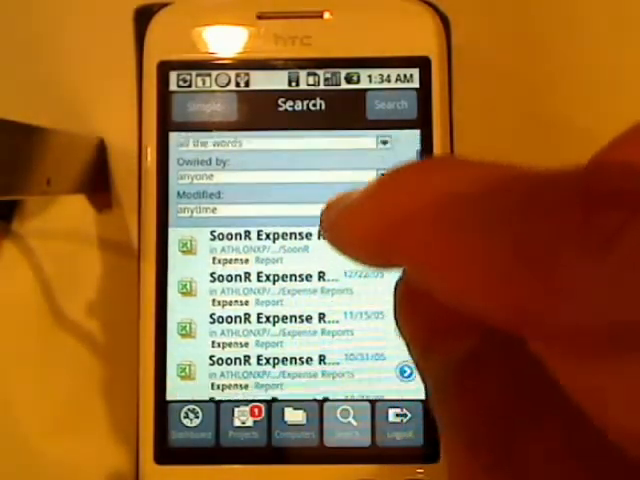